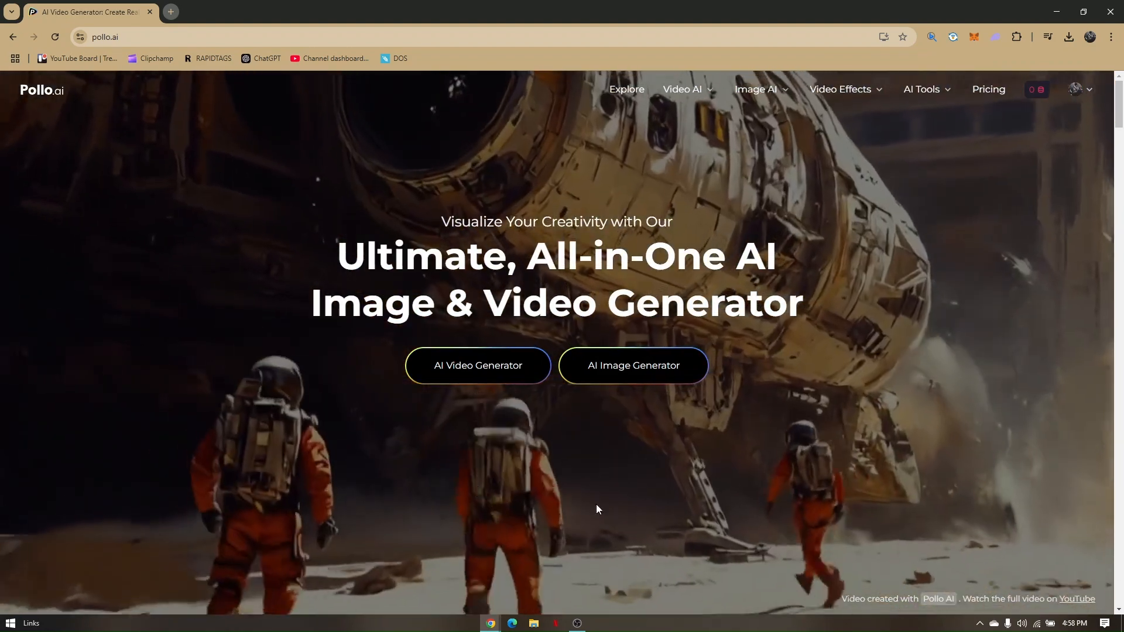
pyautogui.moveTo(225, 316)
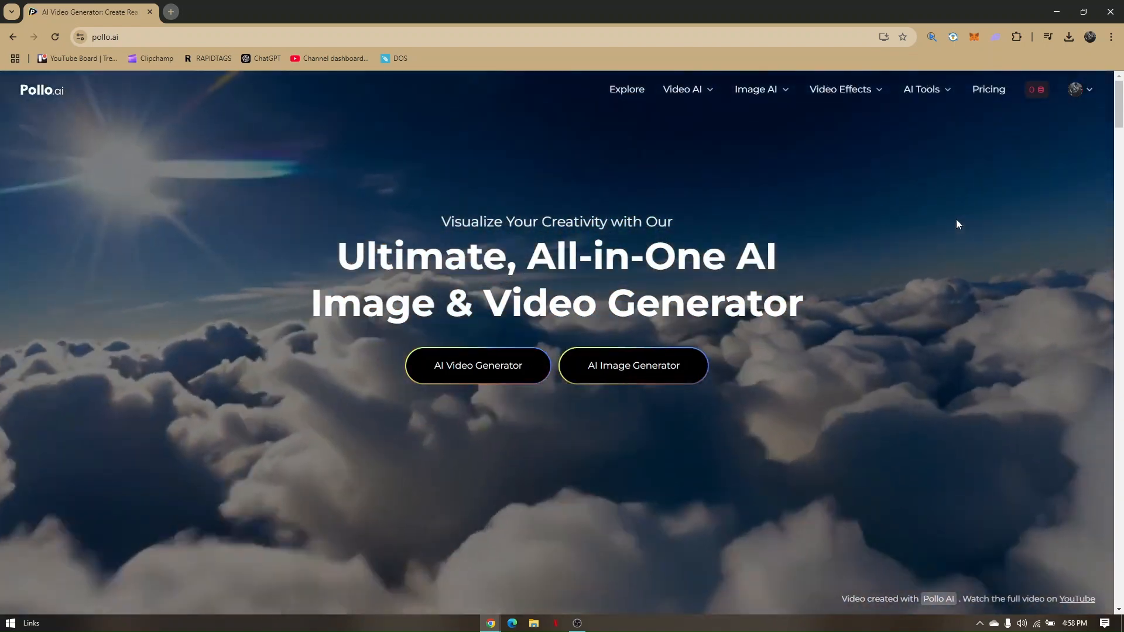
# - Use Contact Us from the profile menu so Windows asks which app opens the mail link
pyautogui.click(1089, 89)
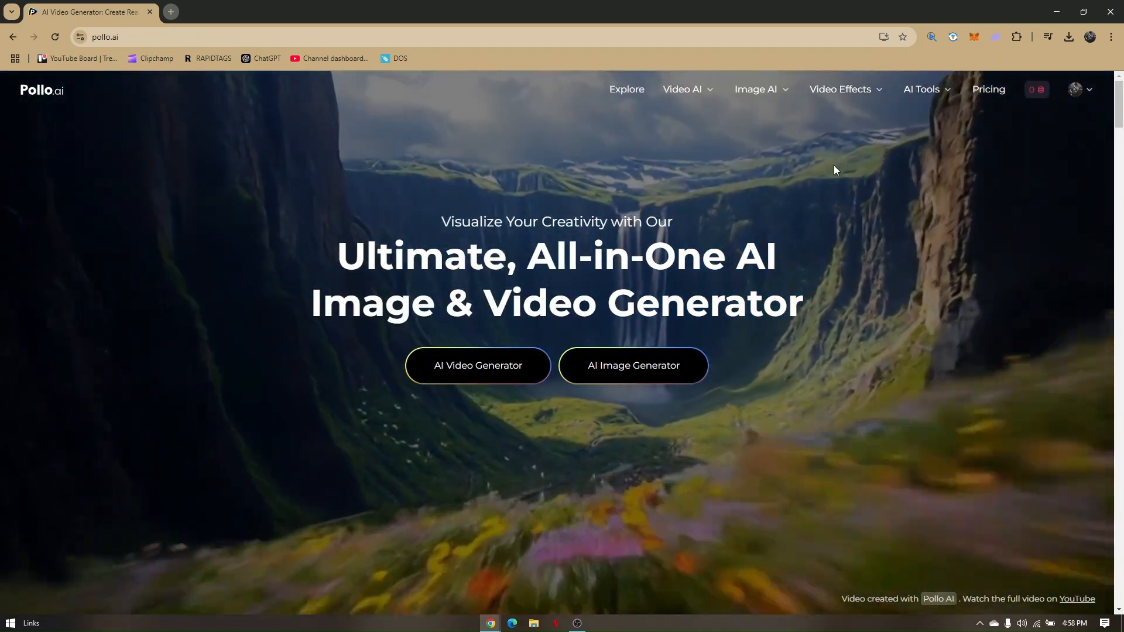
pyautogui.click(1076, 89)
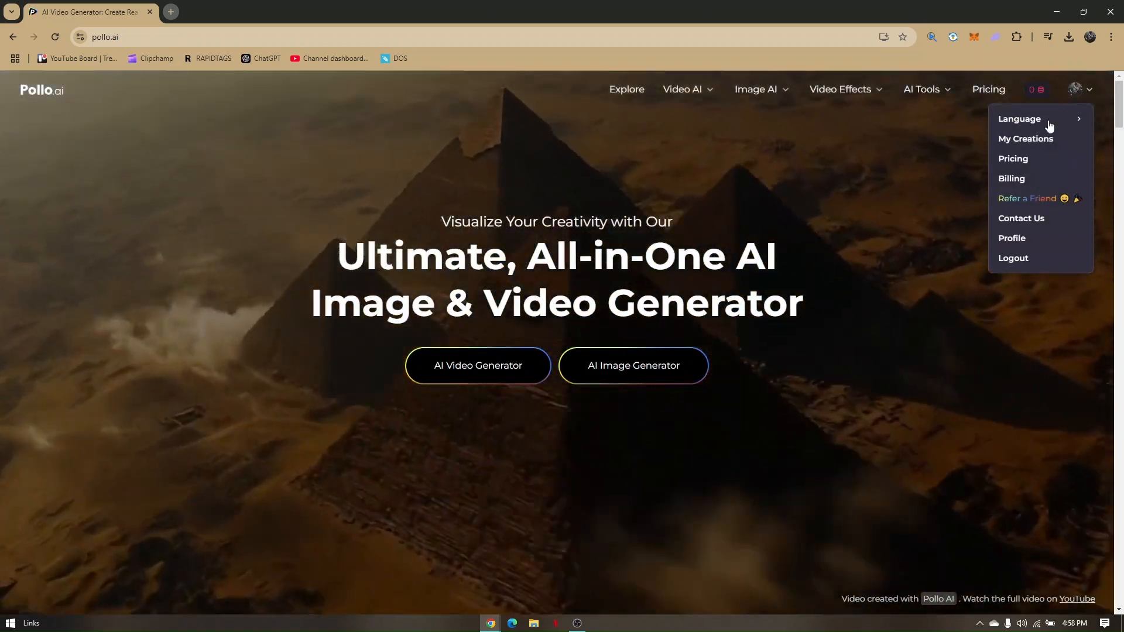
pyautogui.moveTo(1012, 153)
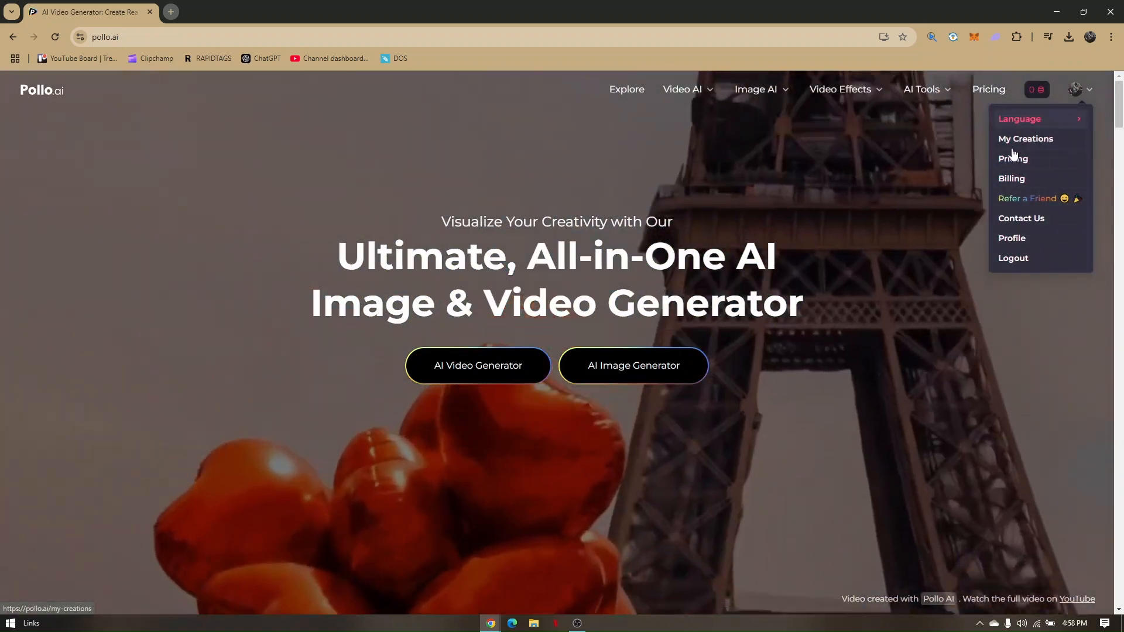
pyautogui.moveTo(1013, 159)
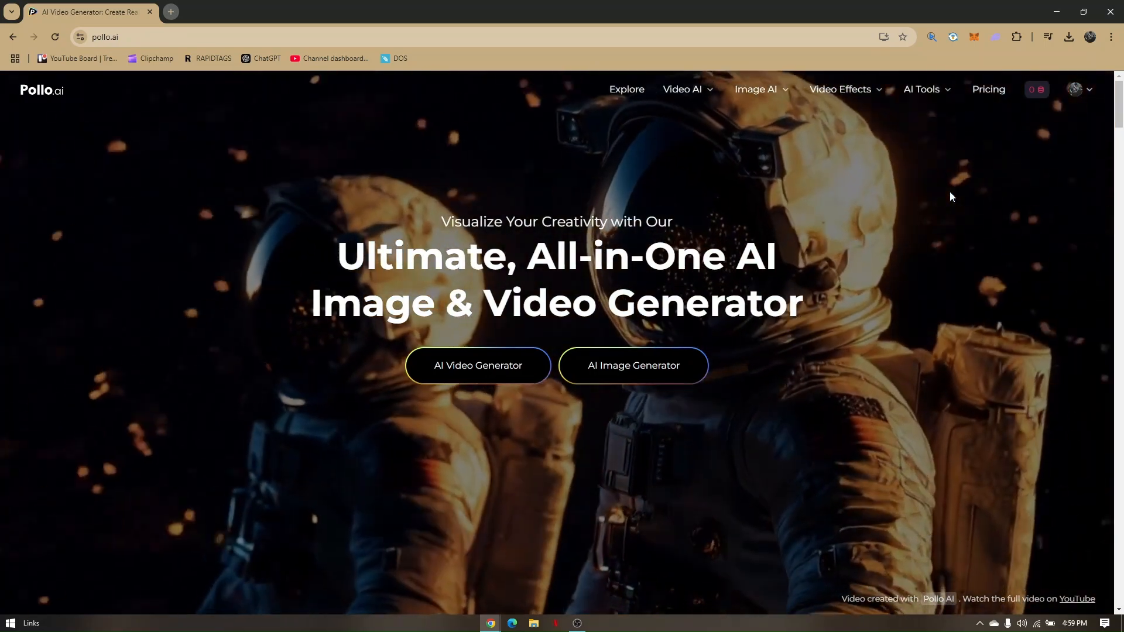
pyautogui.click(1082, 89)
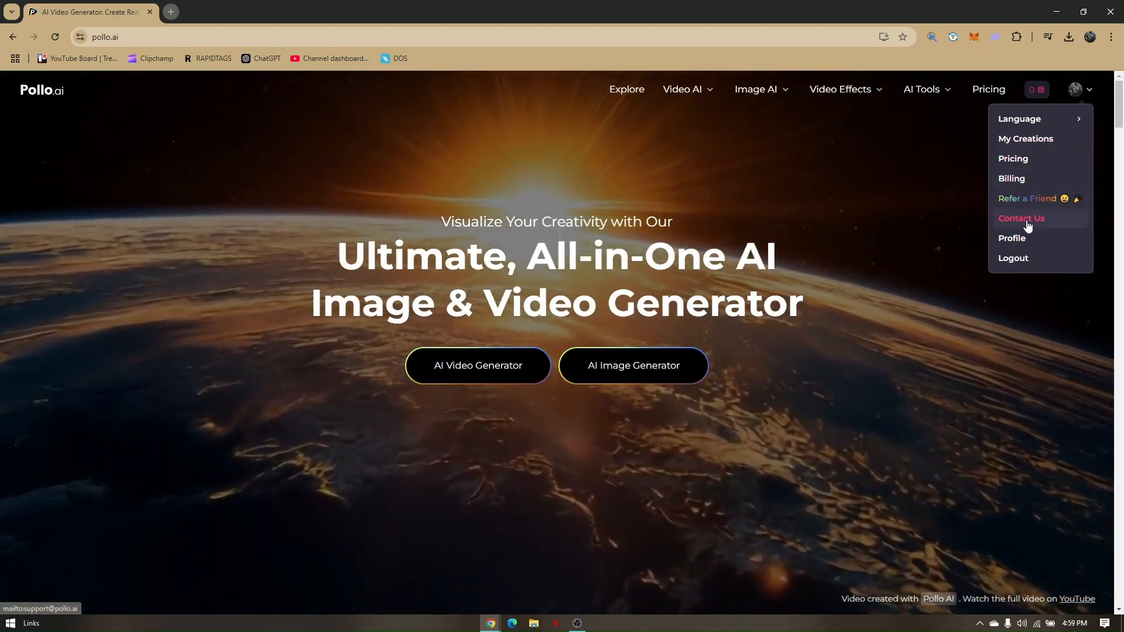
pyautogui.click(1021, 218)
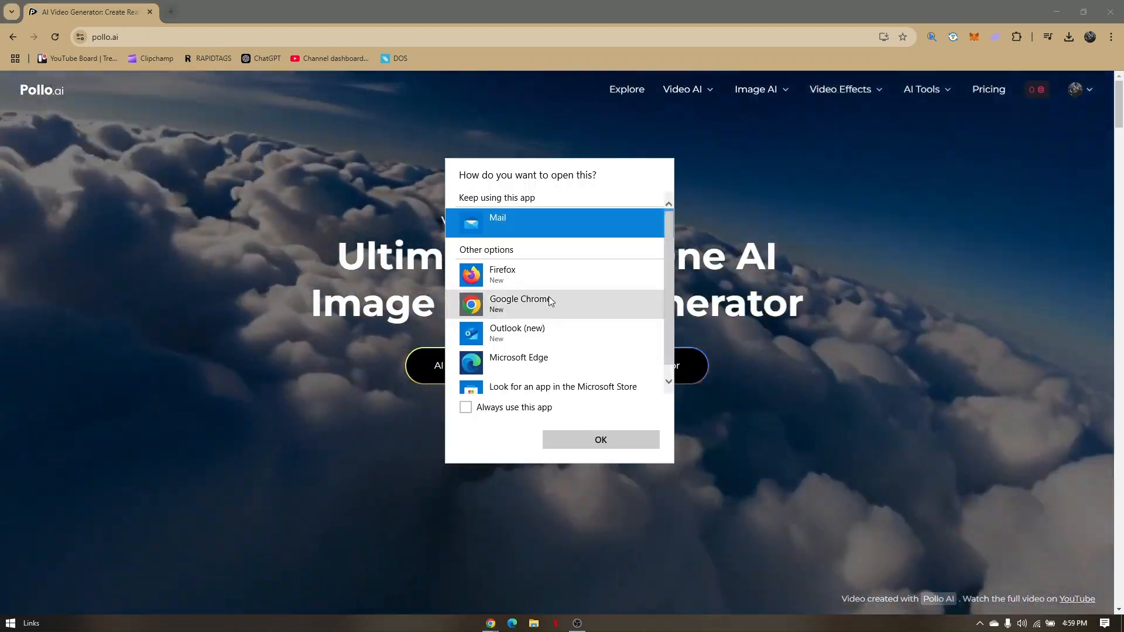